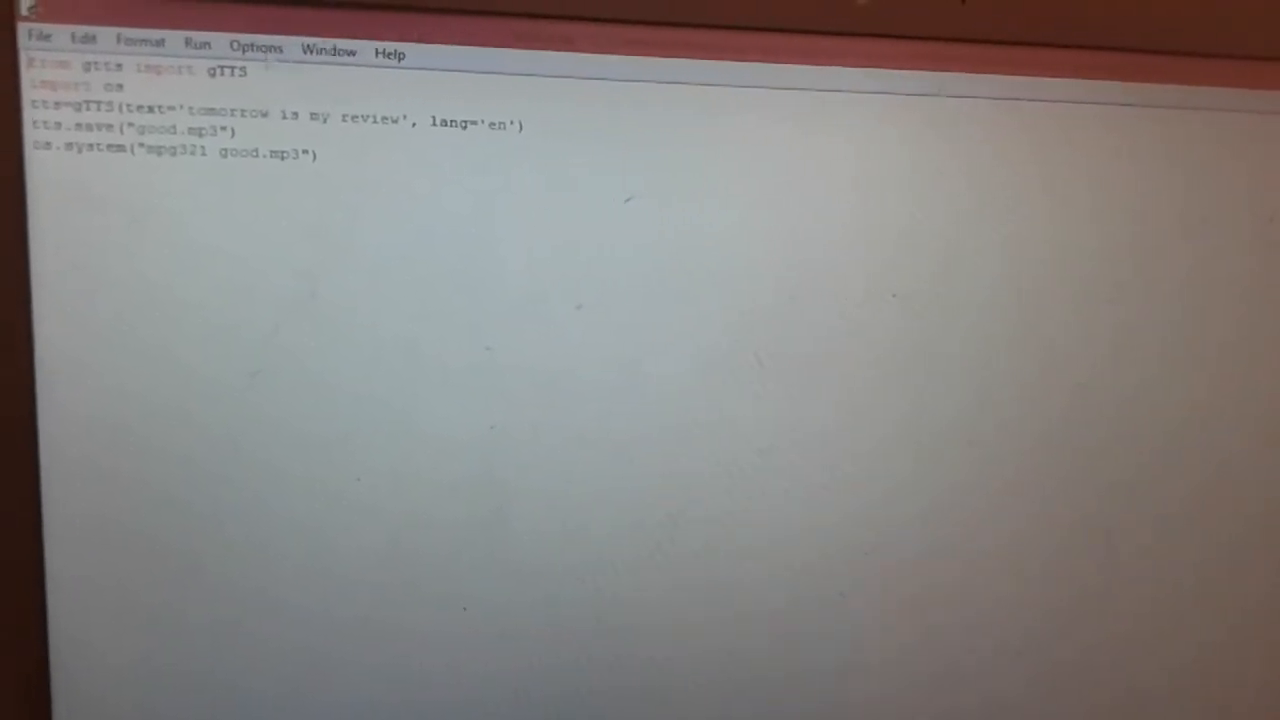
# Run trail2.py as a module so the shell restarts and executes the gTTS script
pyautogui.click(196, 45)
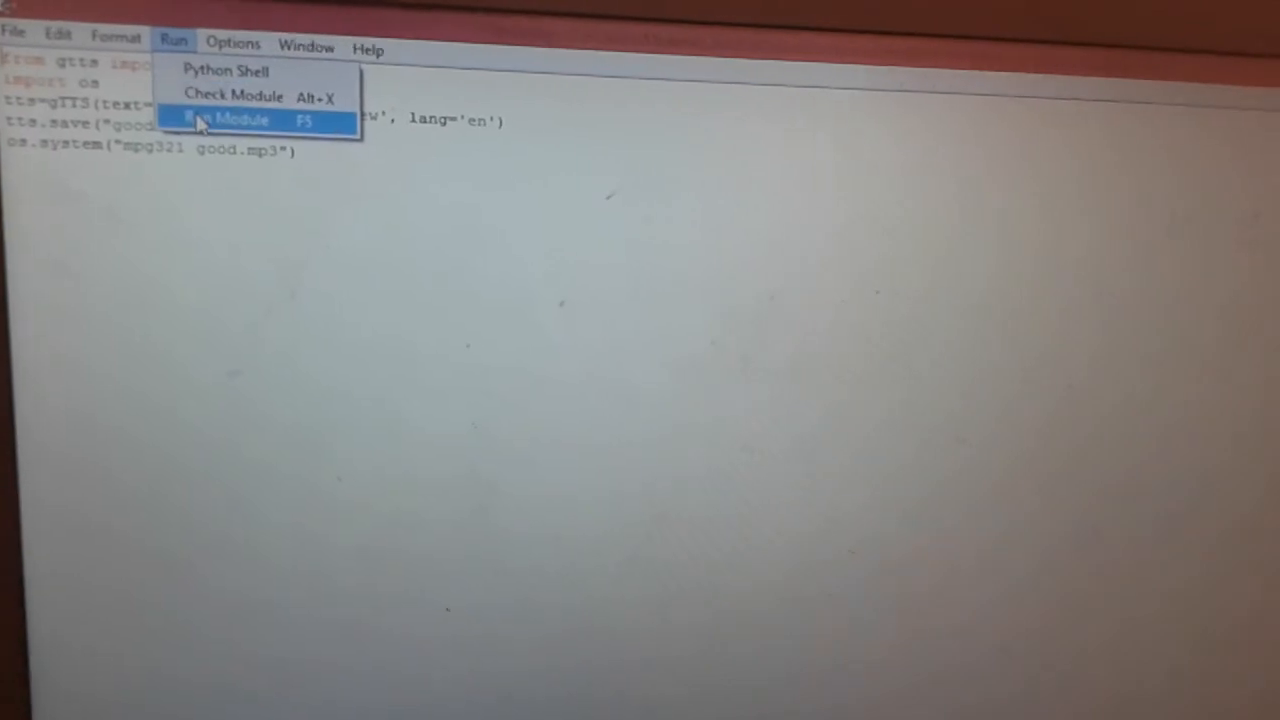
pyautogui.click(235, 119)
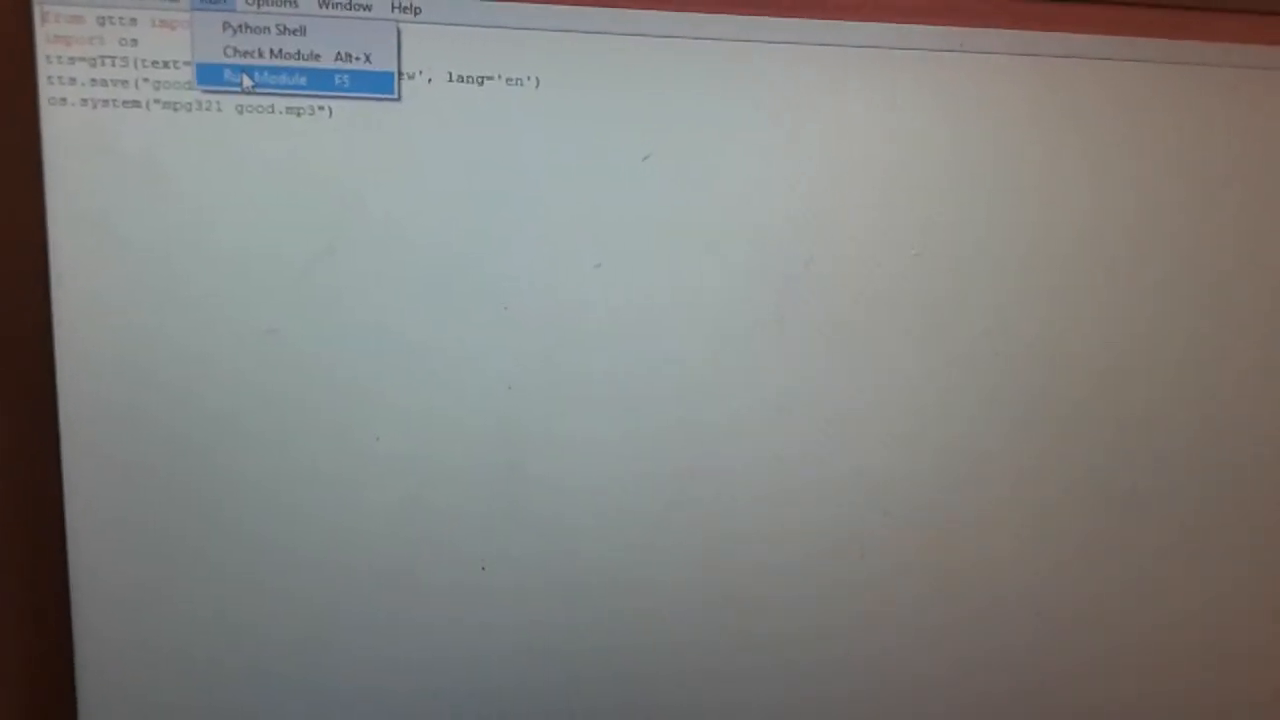
pyautogui.click(267, 80)
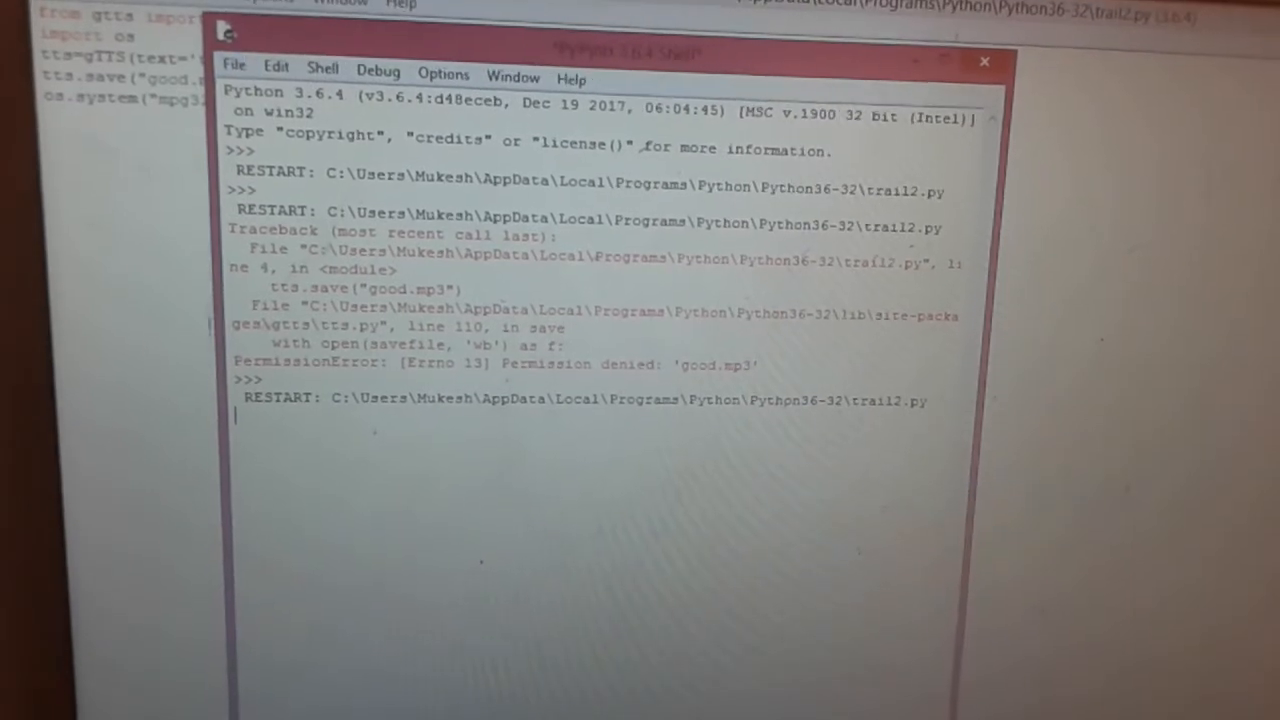